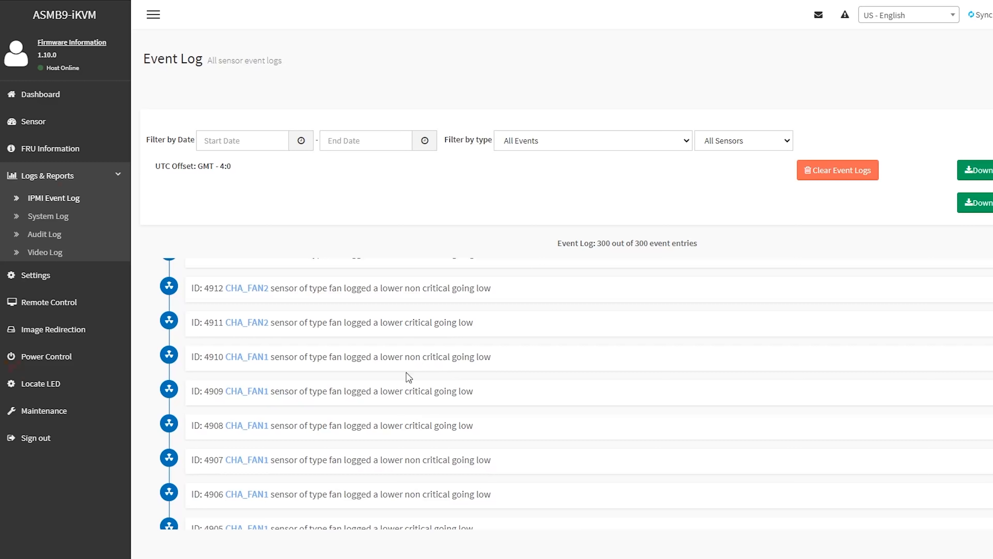
{"action": "mouse_move", "coordinate": [195, 353]}
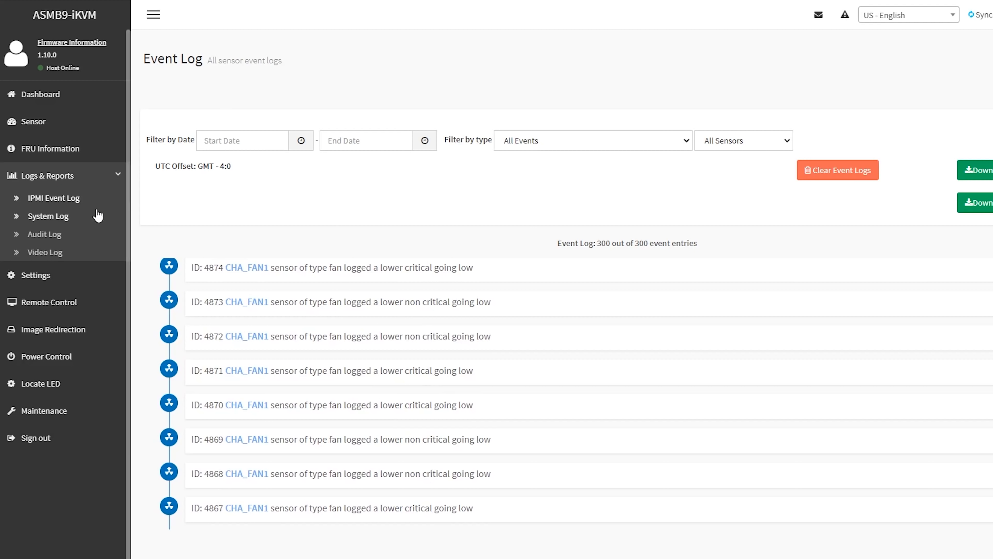
Page through System Log, Video Log and FRU Information to the Sensor Reading page showing CPU_FAN critical at 0 RPM.
{"action": "left_click", "coordinate": [48, 216]}
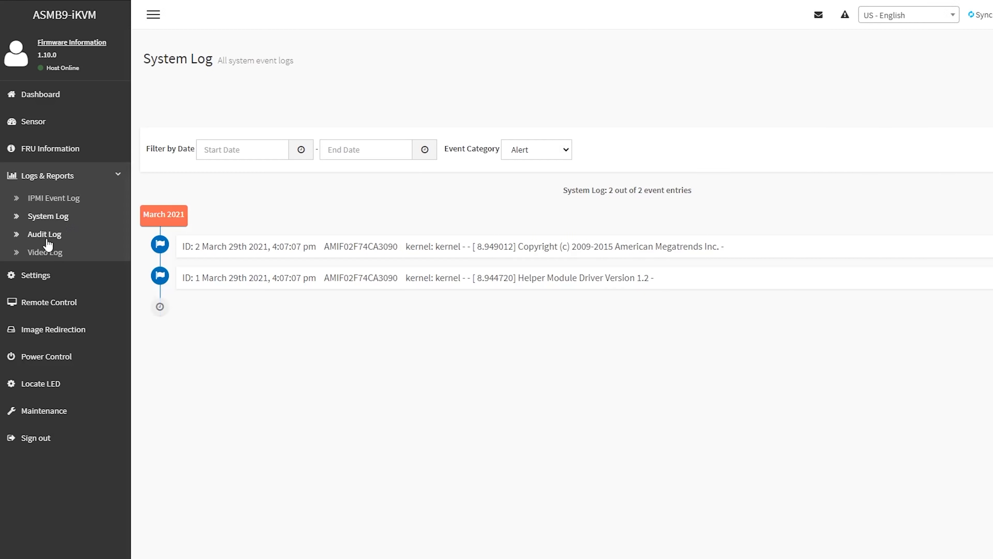
{"action": "left_click", "coordinate": [45, 251]}
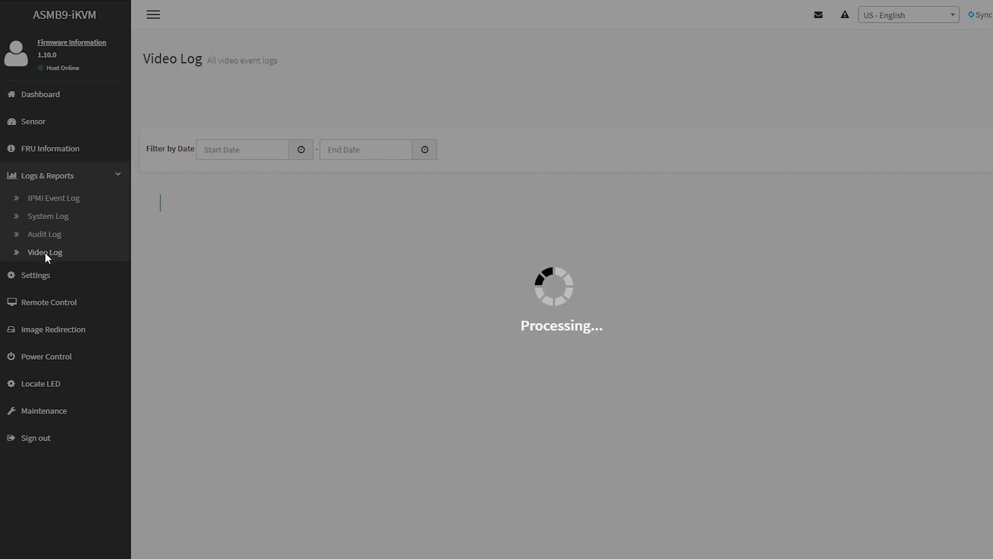
{"action": "left_click", "coordinate": [50, 147]}
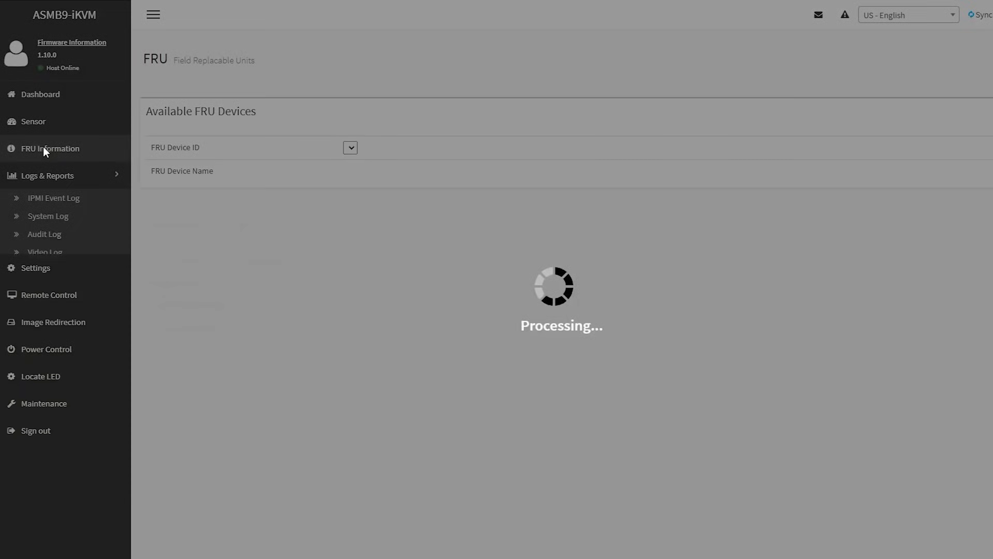
{"action": "left_click", "coordinate": [33, 121]}
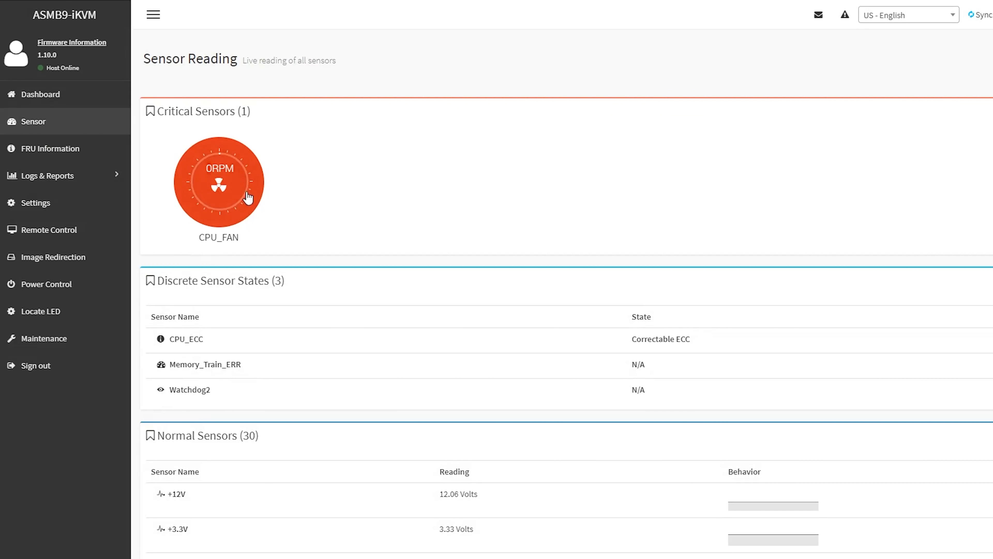
{"action": "mouse_move", "coordinate": [218, 192]}
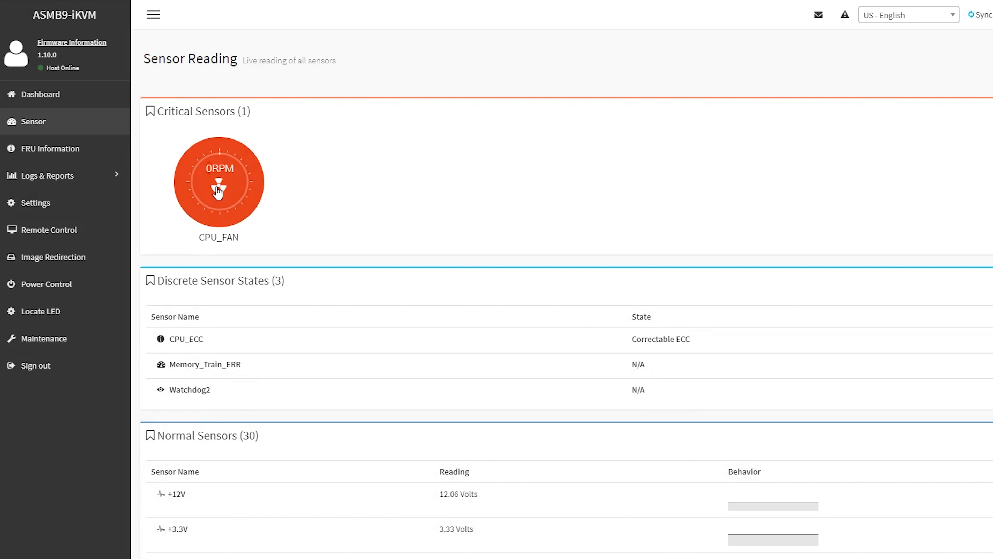
{"action": "mouse_move", "coordinate": [191, 350]}
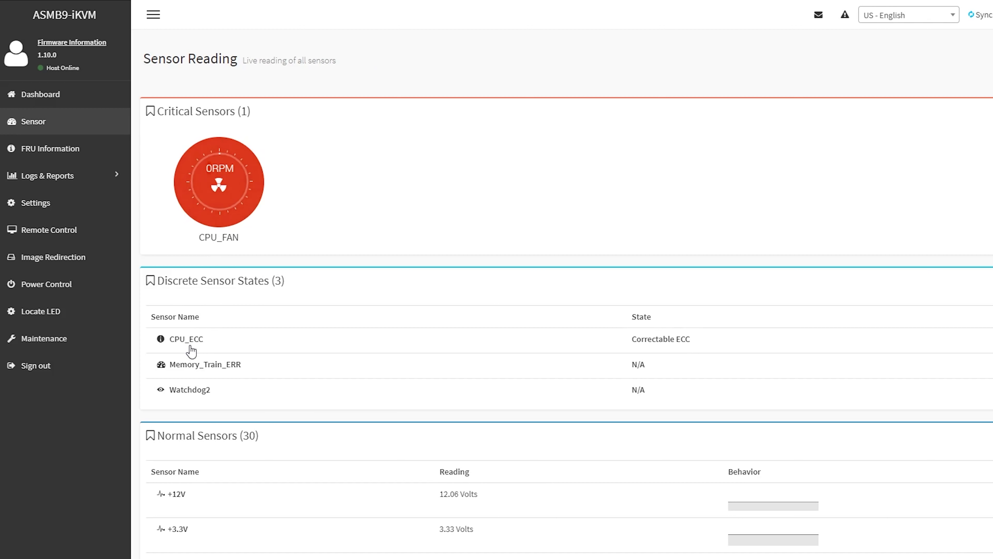
{"action": "mouse_move", "coordinate": [655, 345]}
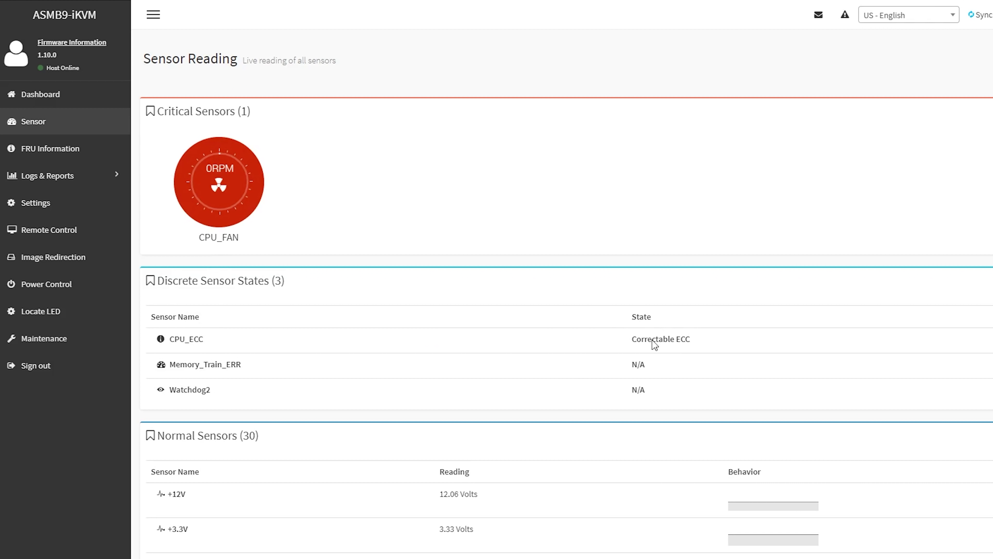